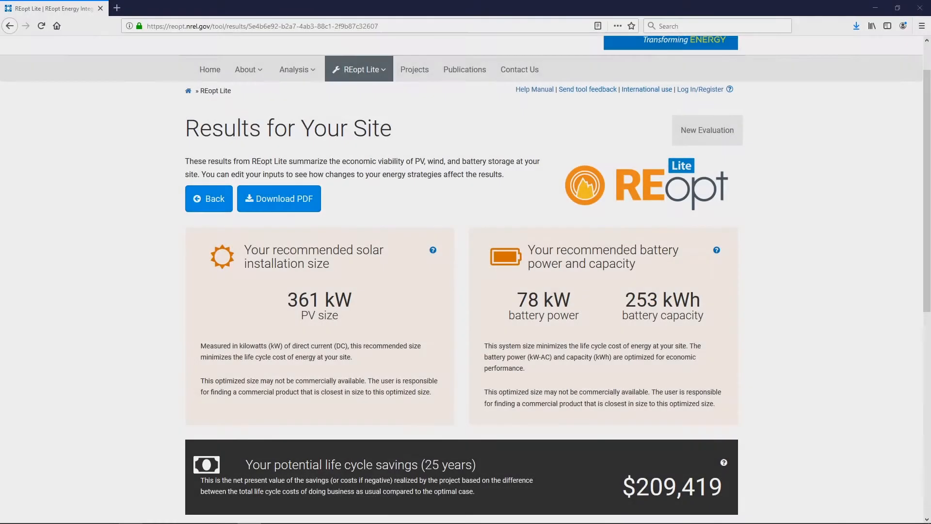
pyautogui.moveTo(340, 336)
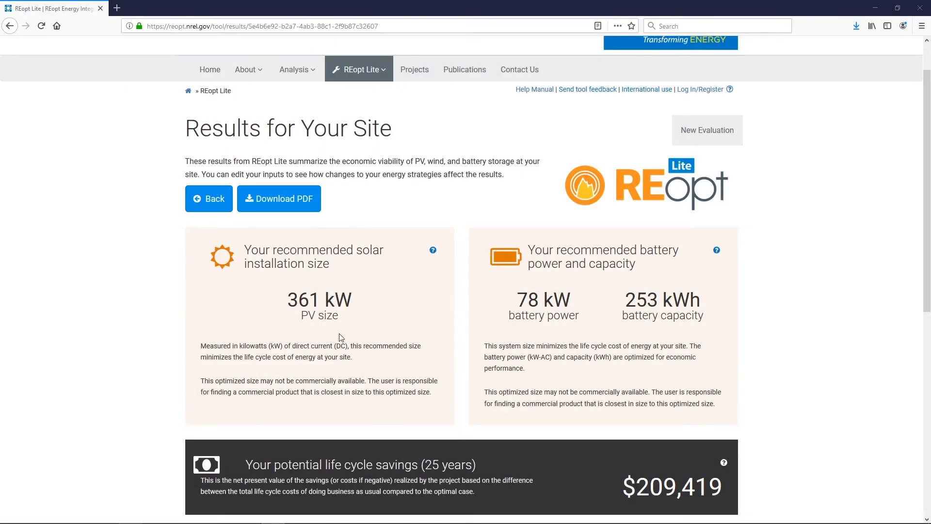
pyautogui.moveTo(20, 444)
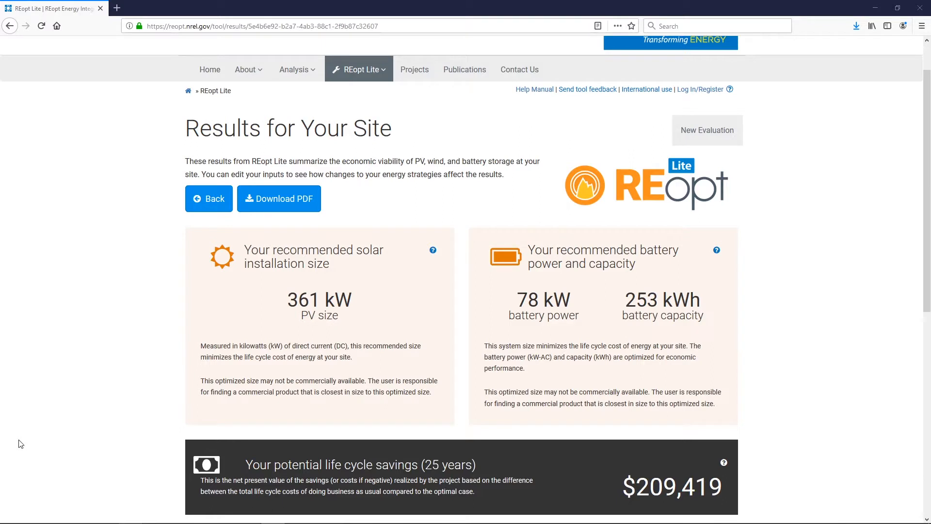
pyautogui.moveTo(23, 440)
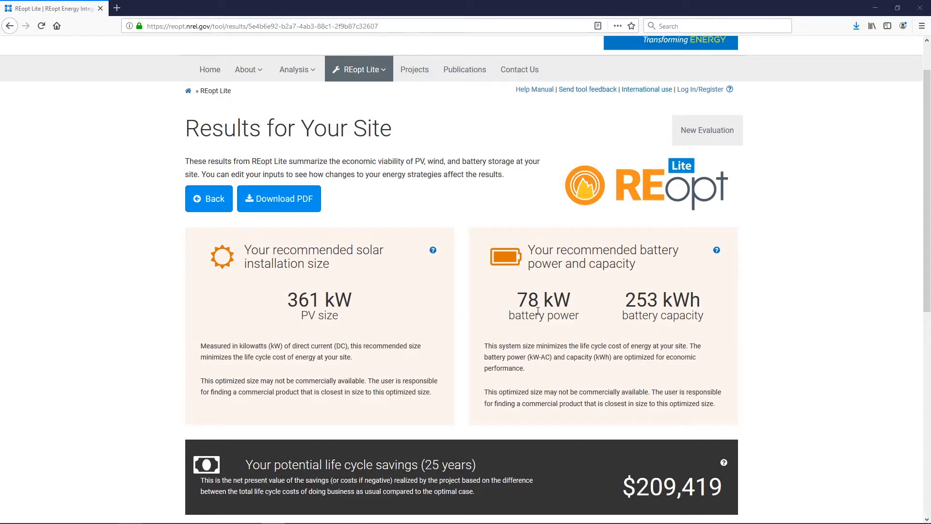
pyautogui.moveTo(638, 310)
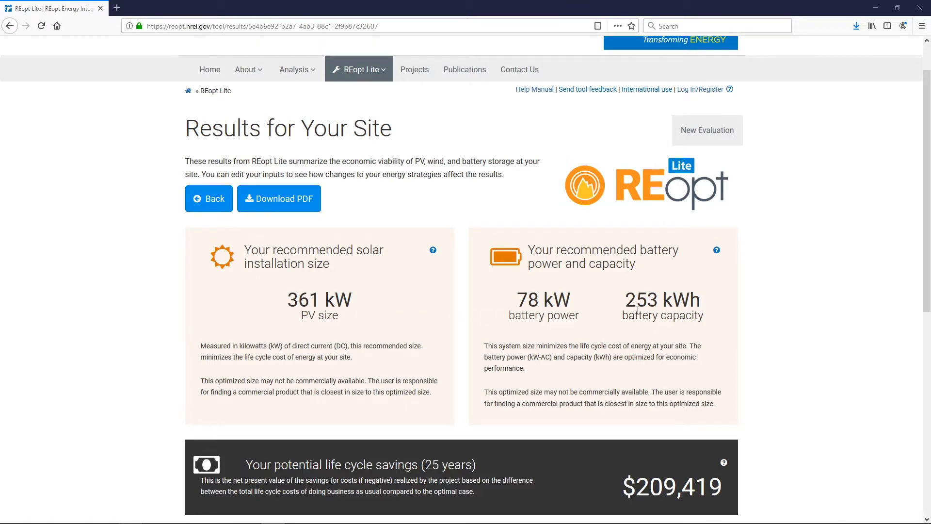
pyautogui.moveTo(625, 346)
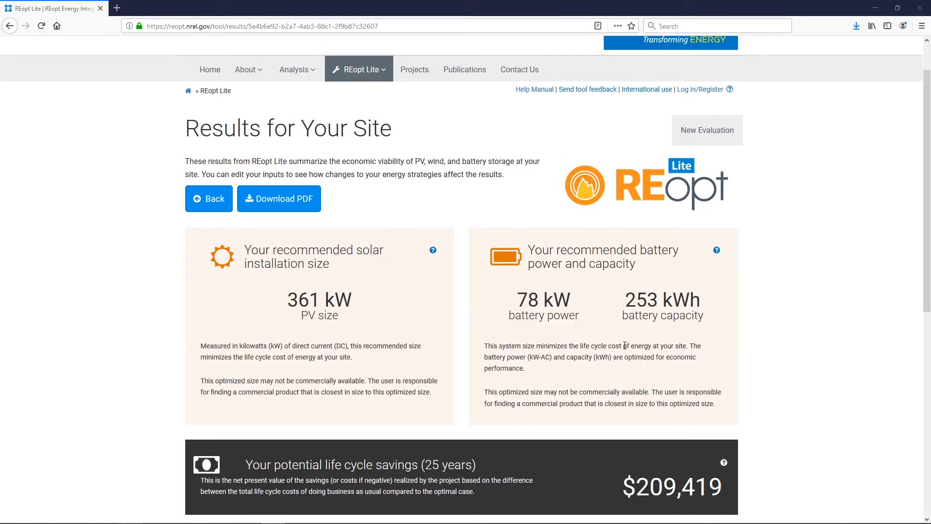
pyautogui.moveTo(618, 486)
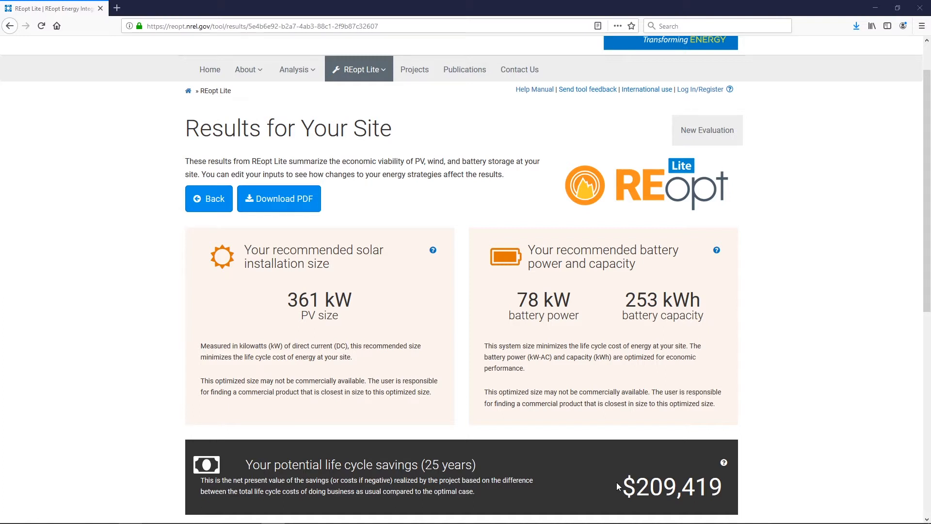
pyautogui.moveTo(209, 198)
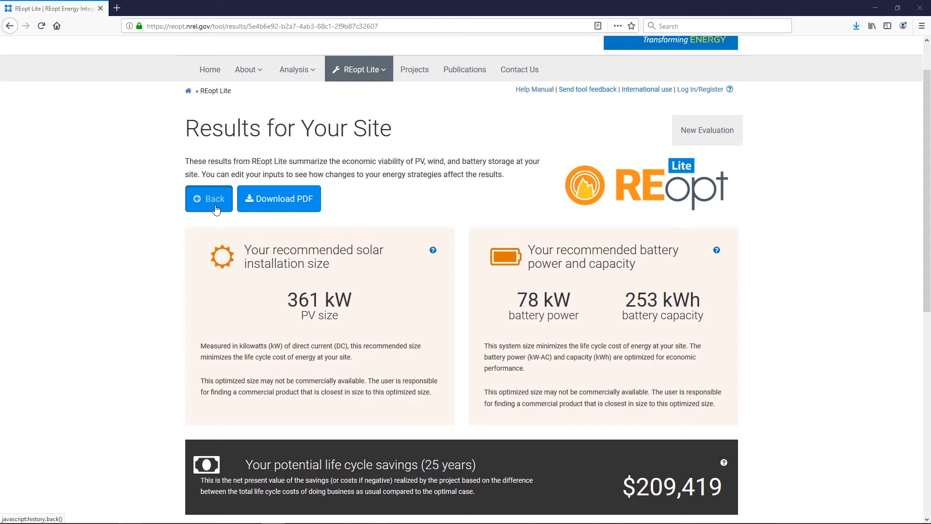
# - Scroll down to the System Performance Year One dispatch graph for 11 to 16 June
pyautogui.scroll(-3)
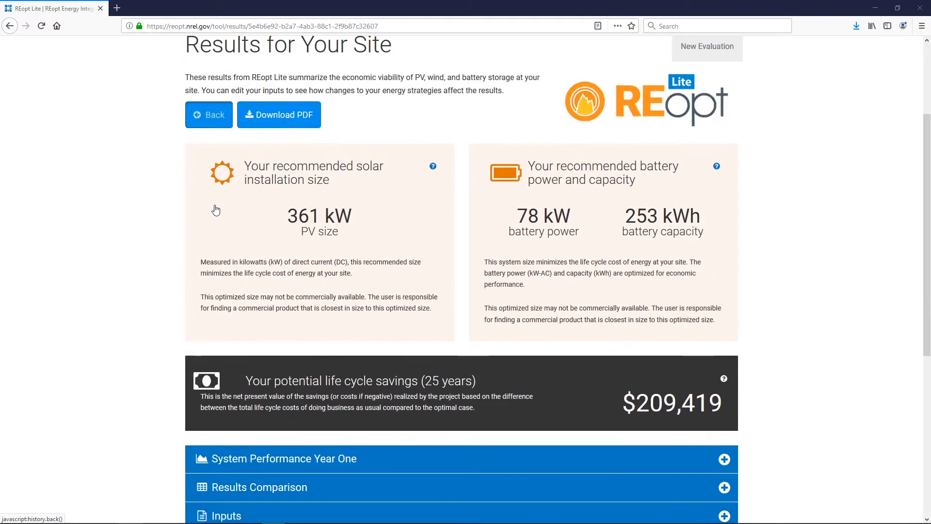
pyautogui.scroll(-3)
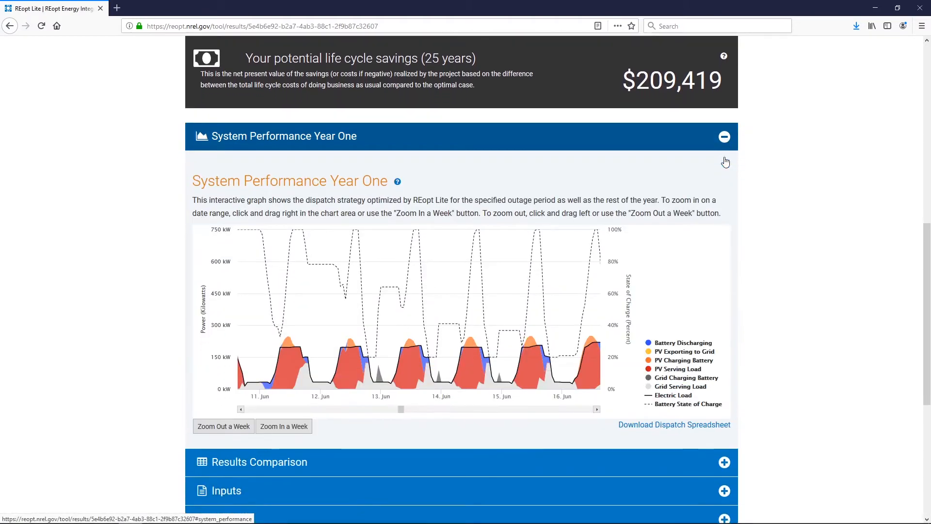
pyautogui.scroll(-3)
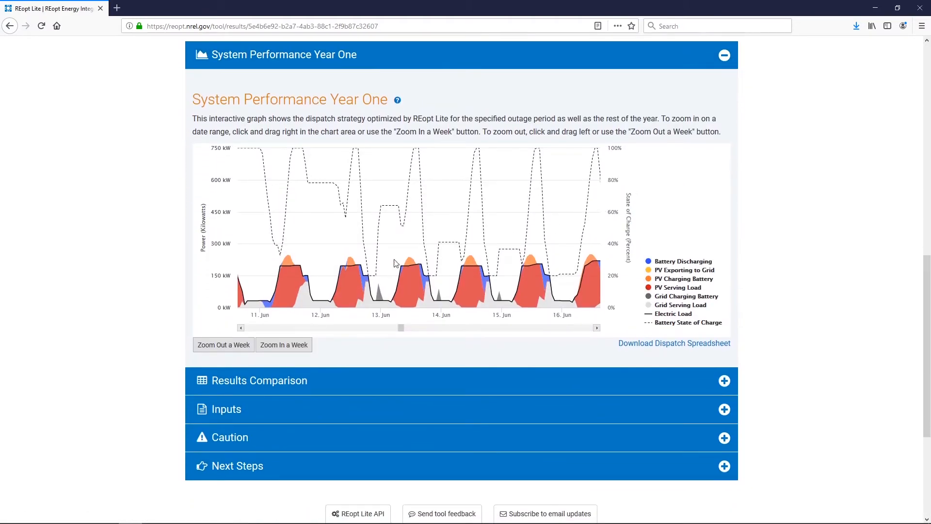
pyautogui.moveTo(371, 297)
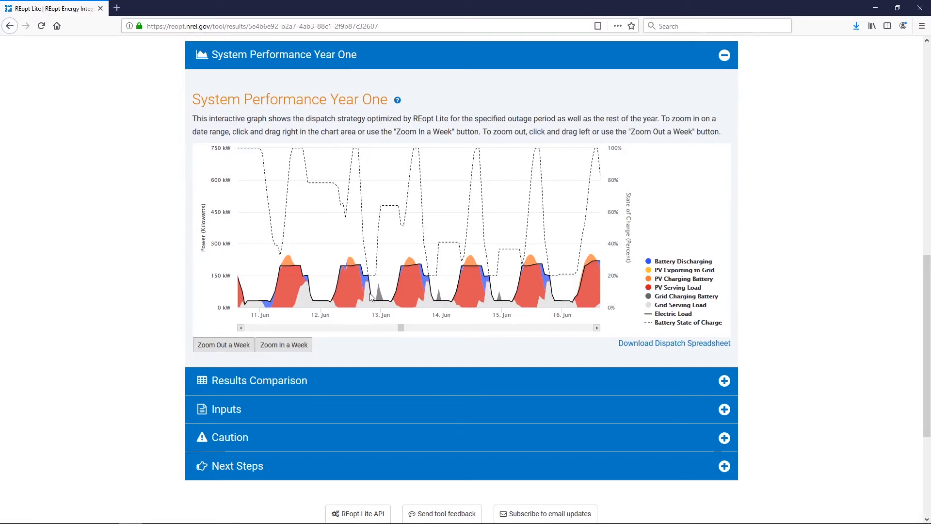
pyautogui.moveTo(423, 279)
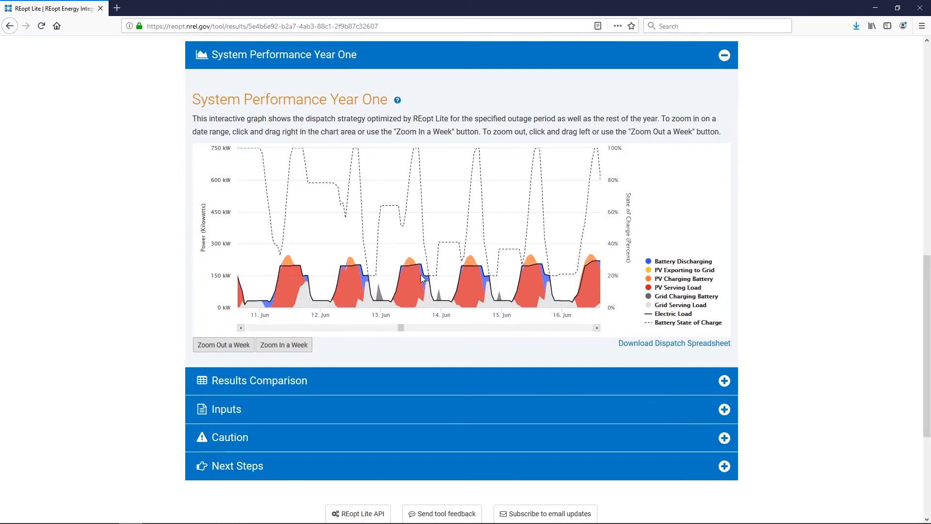
pyautogui.moveTo(416, 291)
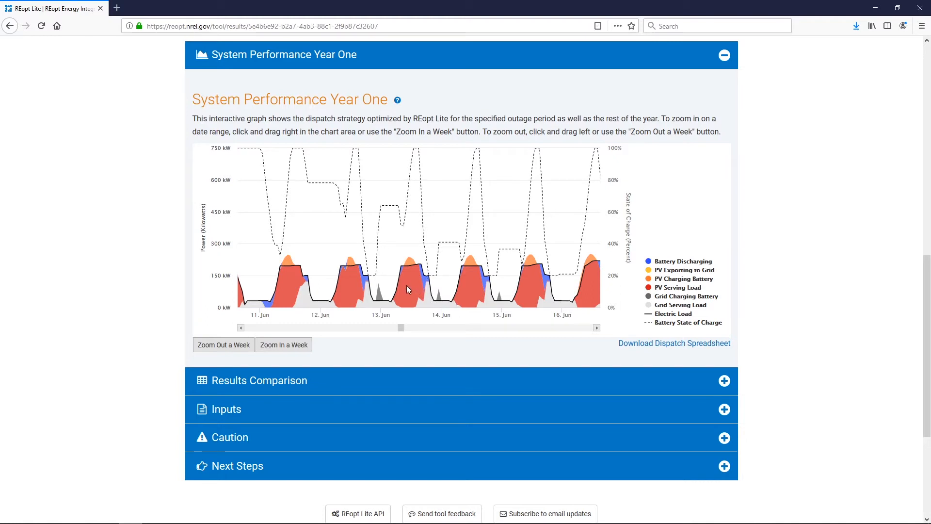
pyautogui.moveTo(404, 271)
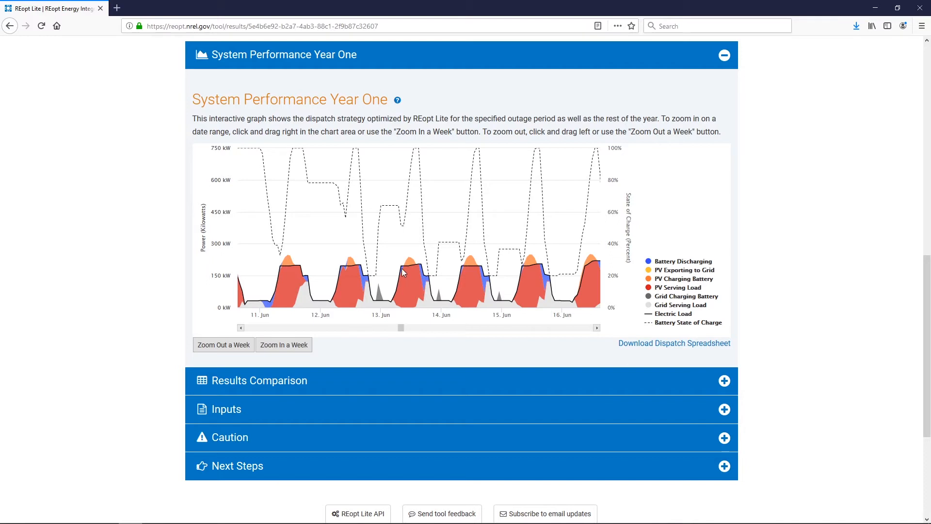
pyautogui.moveTo(425, 279)
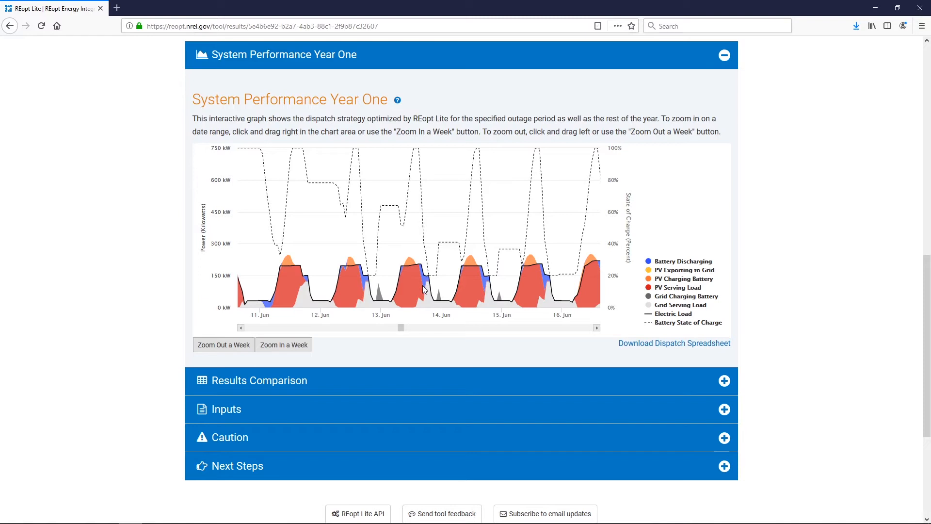
pyautogui.moveTo(409, 265)
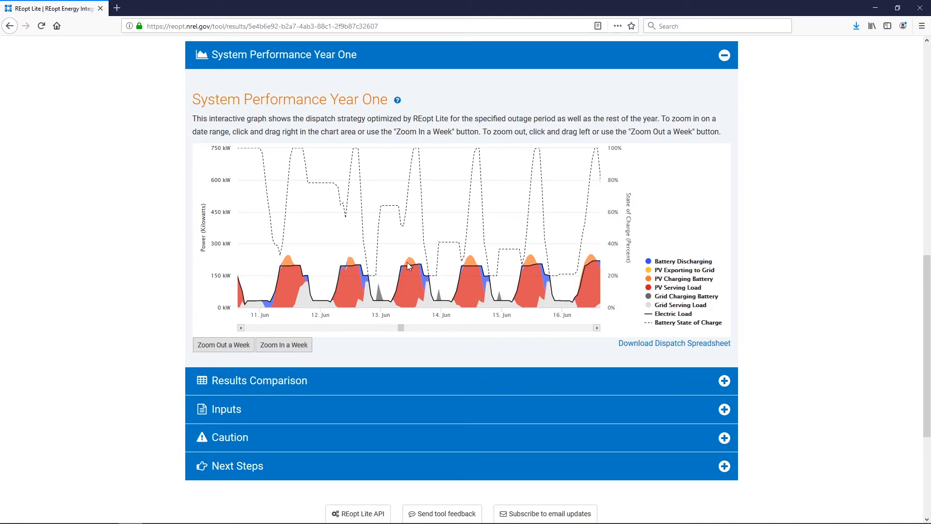
pyautogui.moveTo(431, 303)
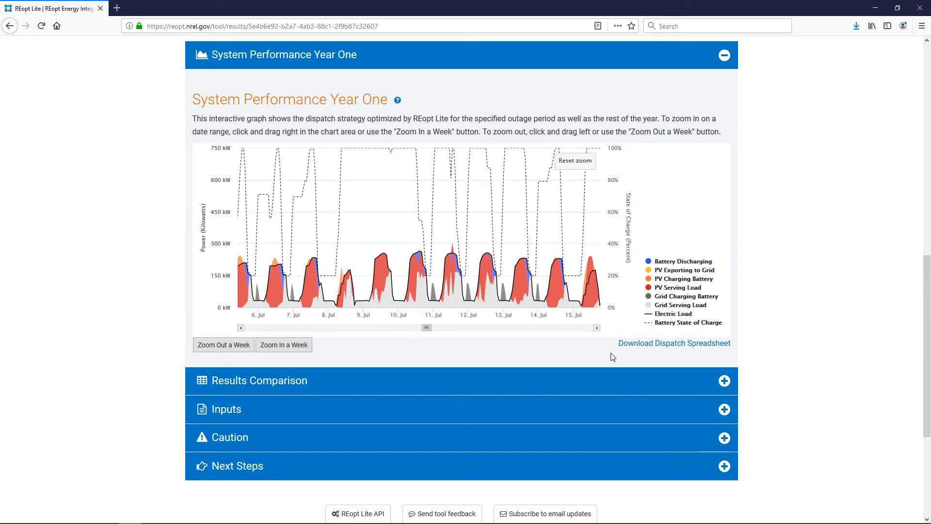
pyautogui.moveTo(663, 328)
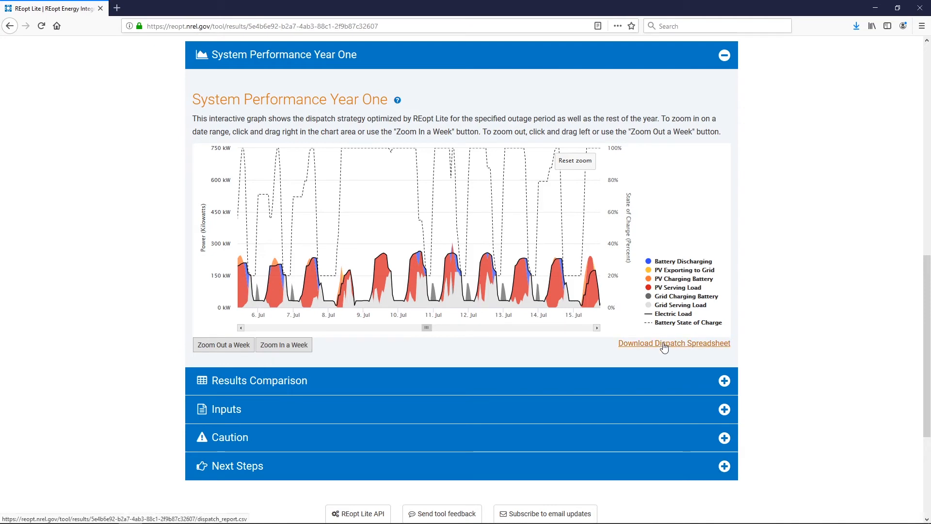
# - Scroll down past the dispatch graph now showing 6 to 15 July
pyautogui.scroll(-3)
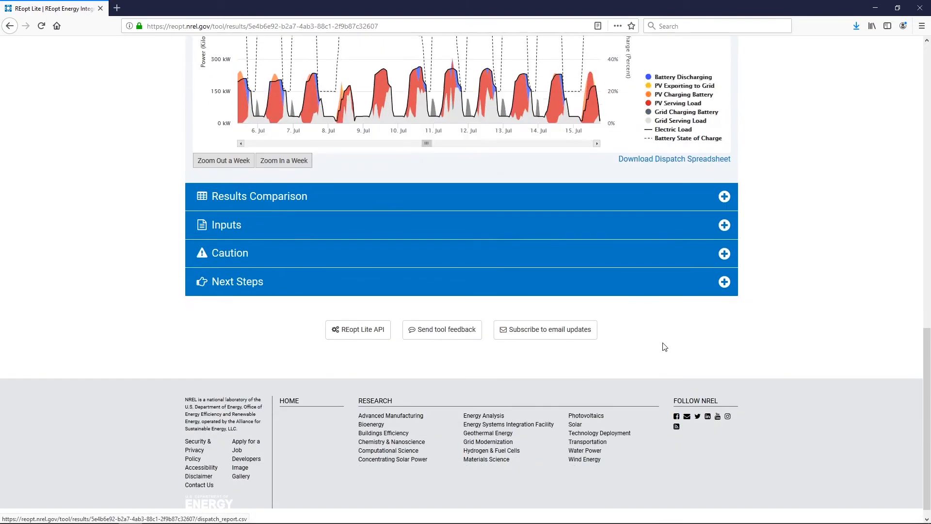
# - Expand Results Comparison showing $1,482,702 business-as-usual versus $1,273,283 financial lifecycle cost
pyautogui.click(723, 196)
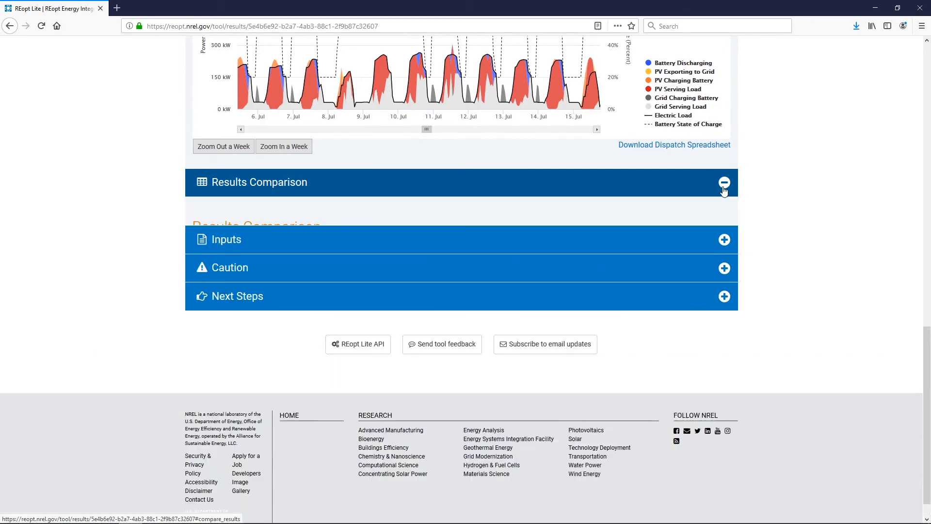
pyautogui.click(724, 183)
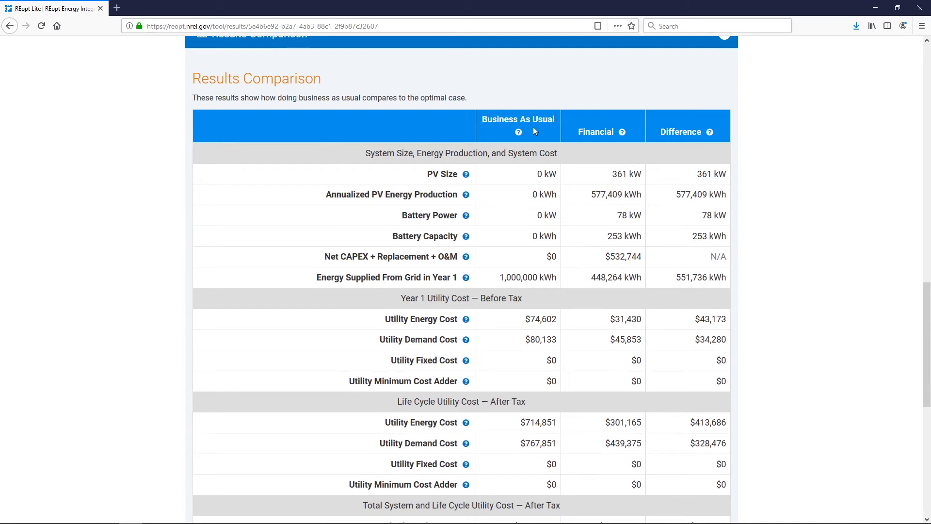
pyautogui.moveTo(624, 132)
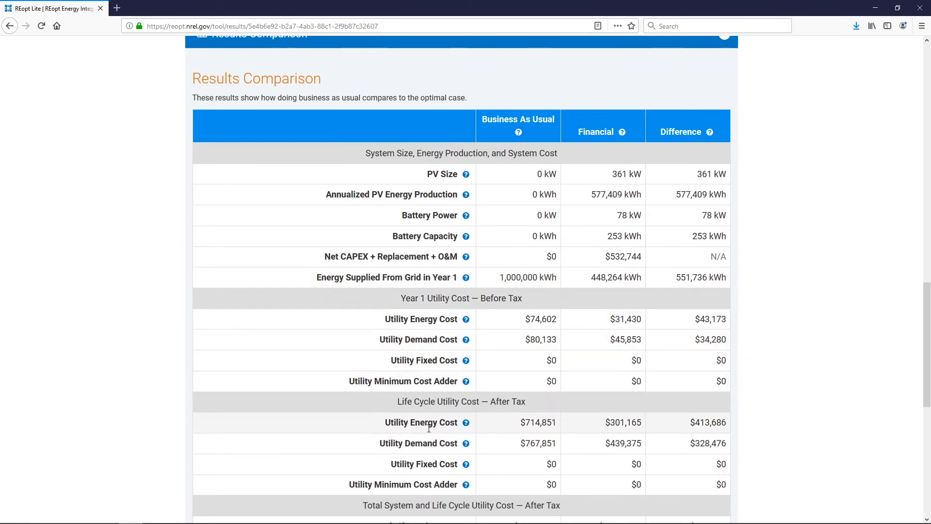
pyautogui.scroll(-3)
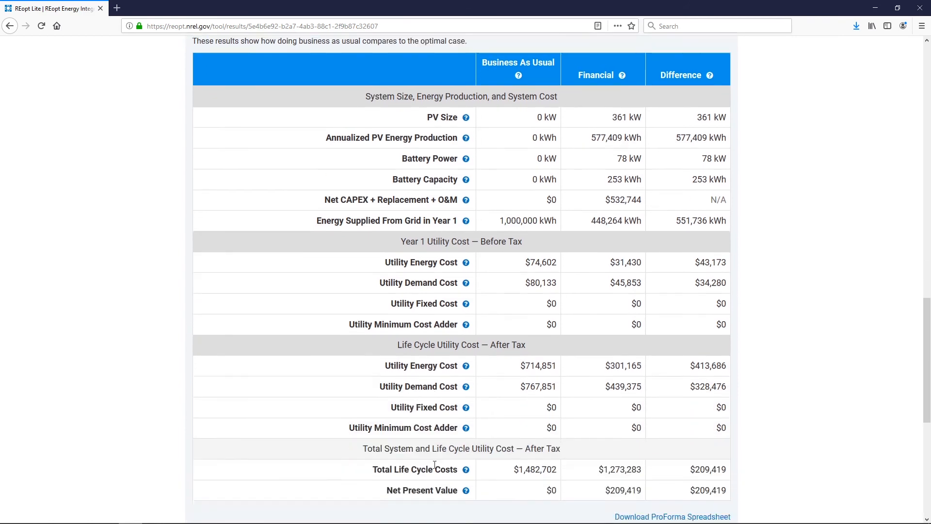
pyautogui.scroll(-3)
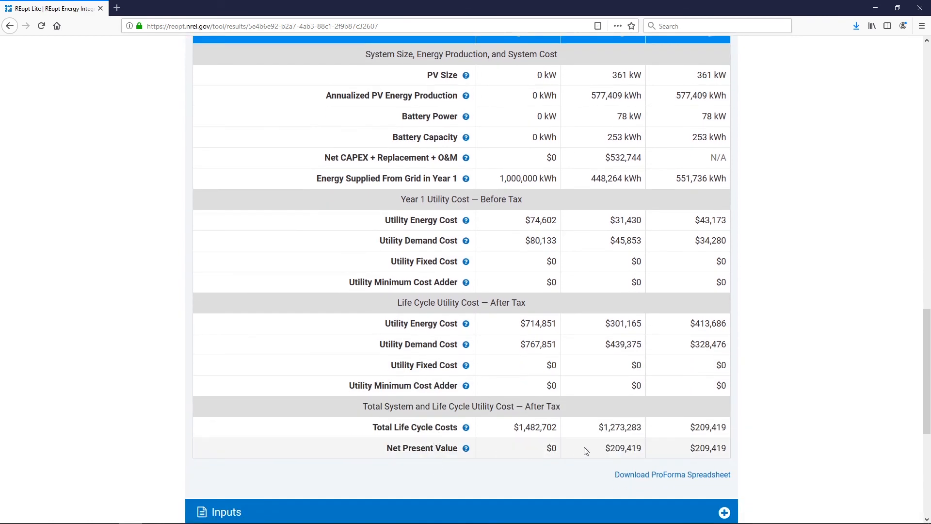
pyautogui.moveTo(617, 459)
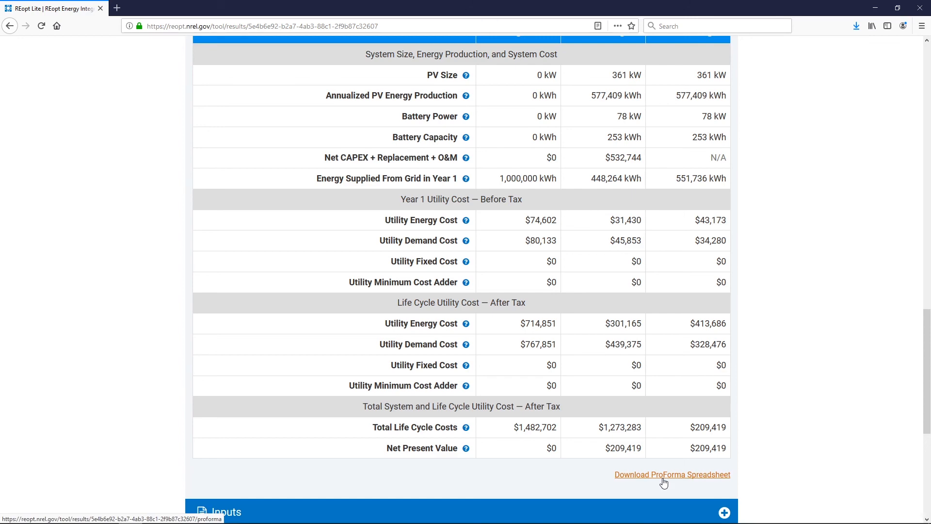
# - Expand the Caution and Next Steps sections and scroll through their guidance
pyautogui.scroll(-3)
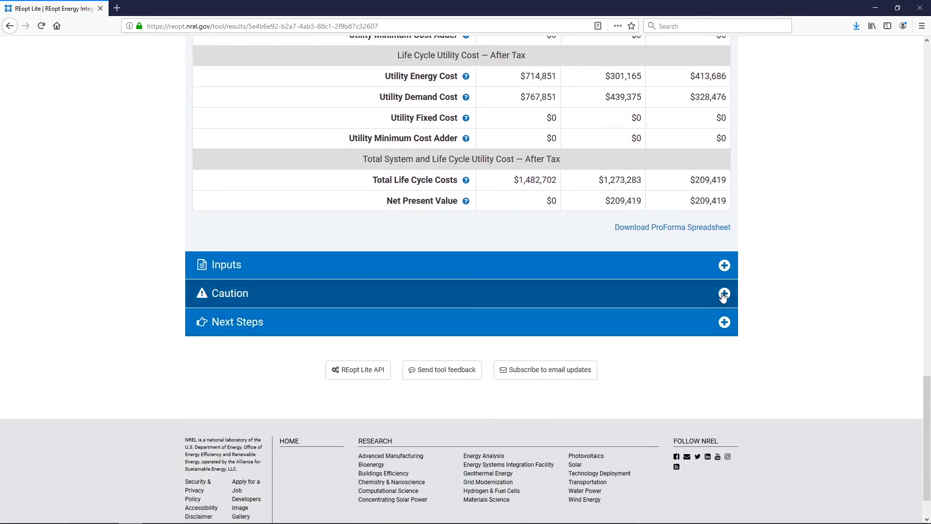
pyautogui.click(723, 293)
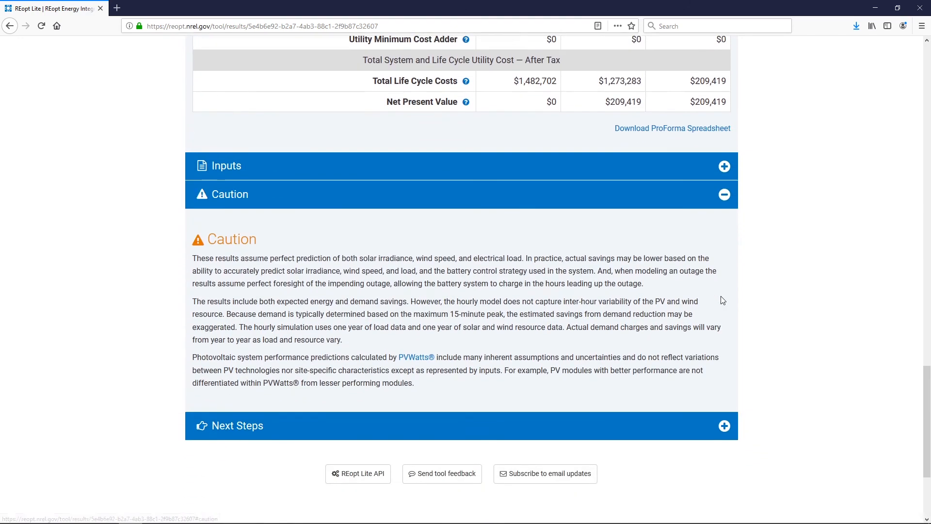
pyautogui.click(724, 425)
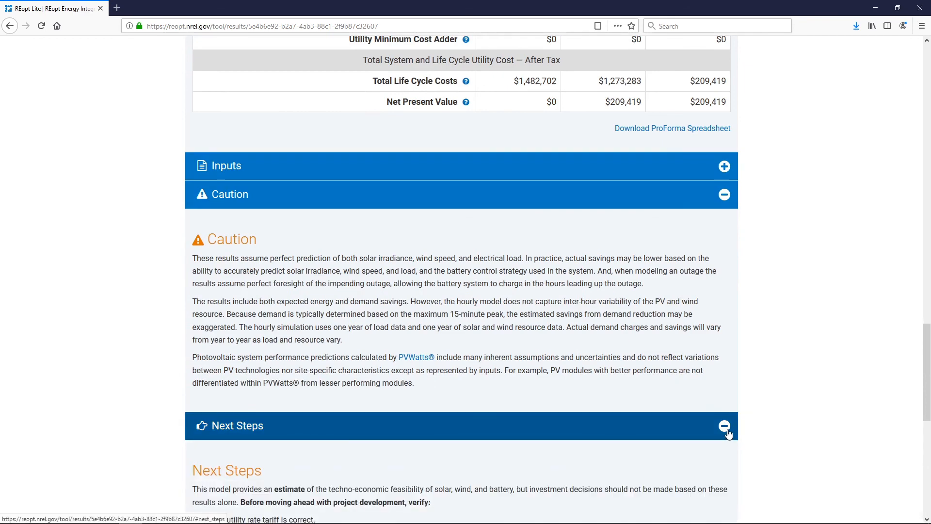
pyautogui.scroll(-3)
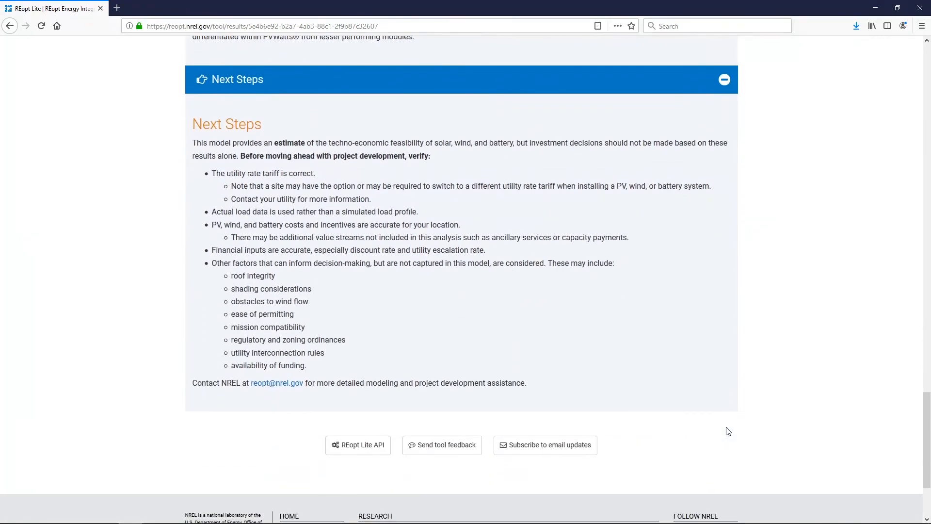